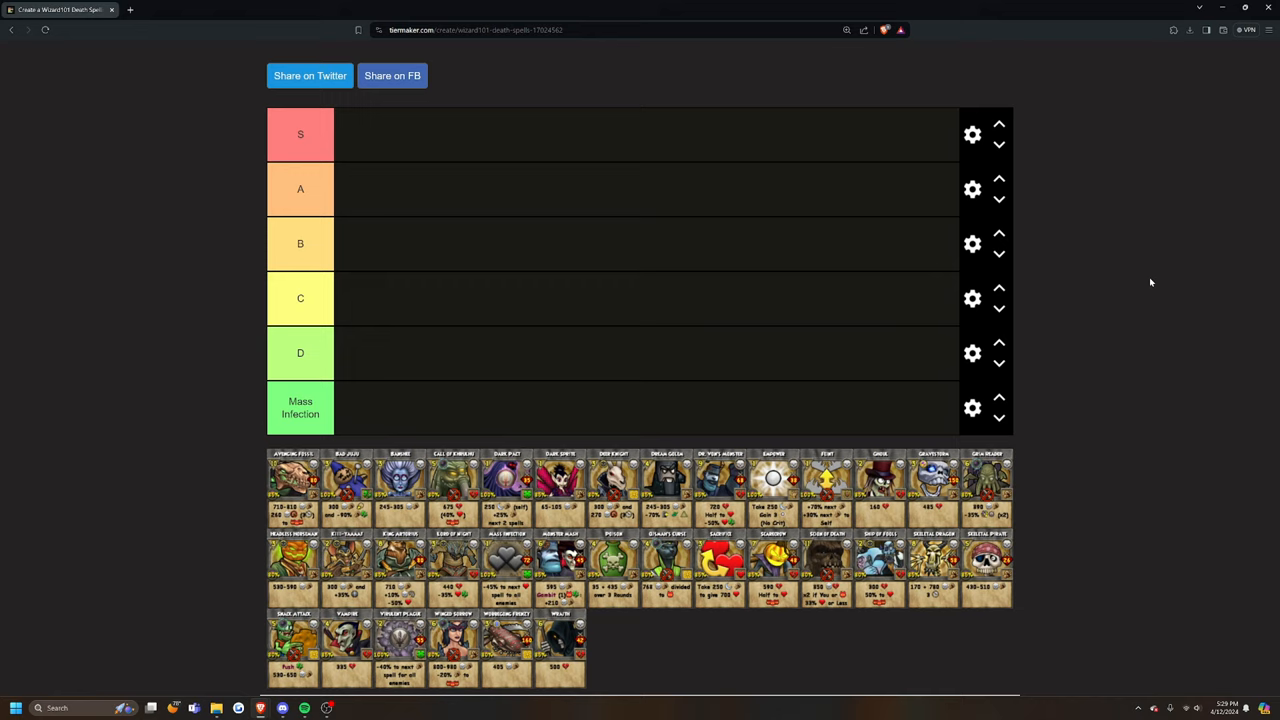
mouse_move(196, 446)
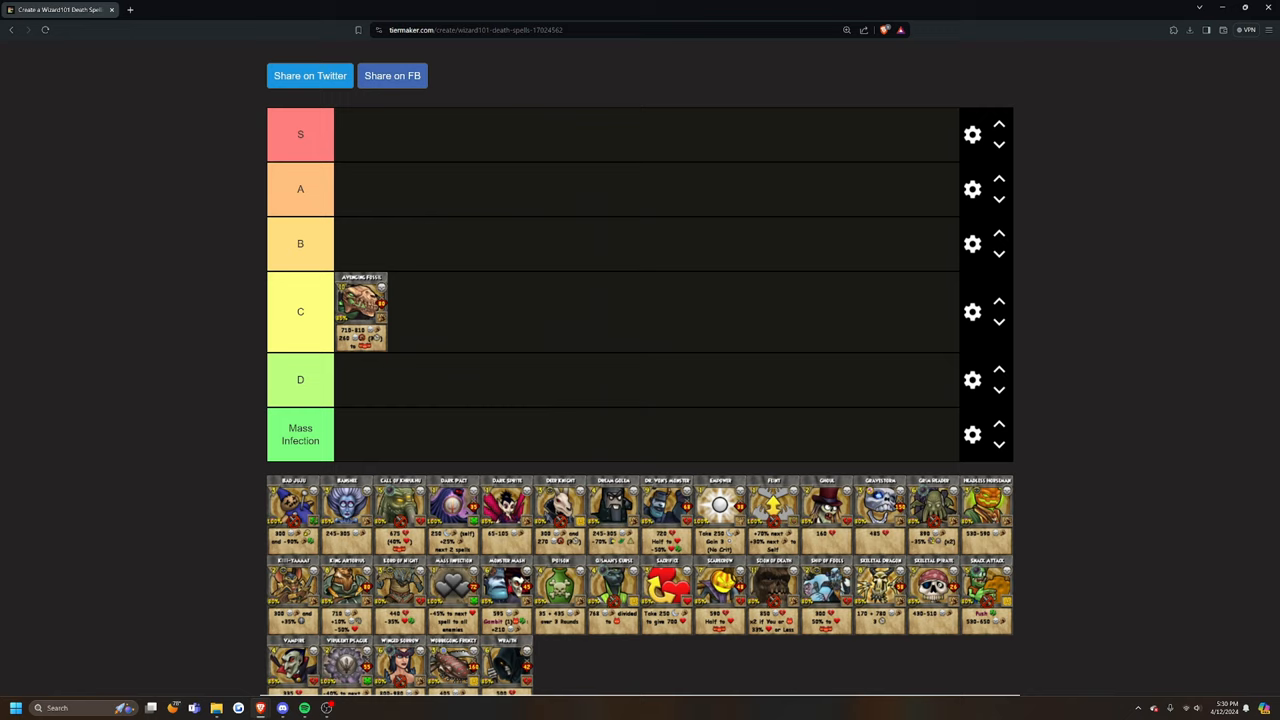
mouse_move(292, 516)
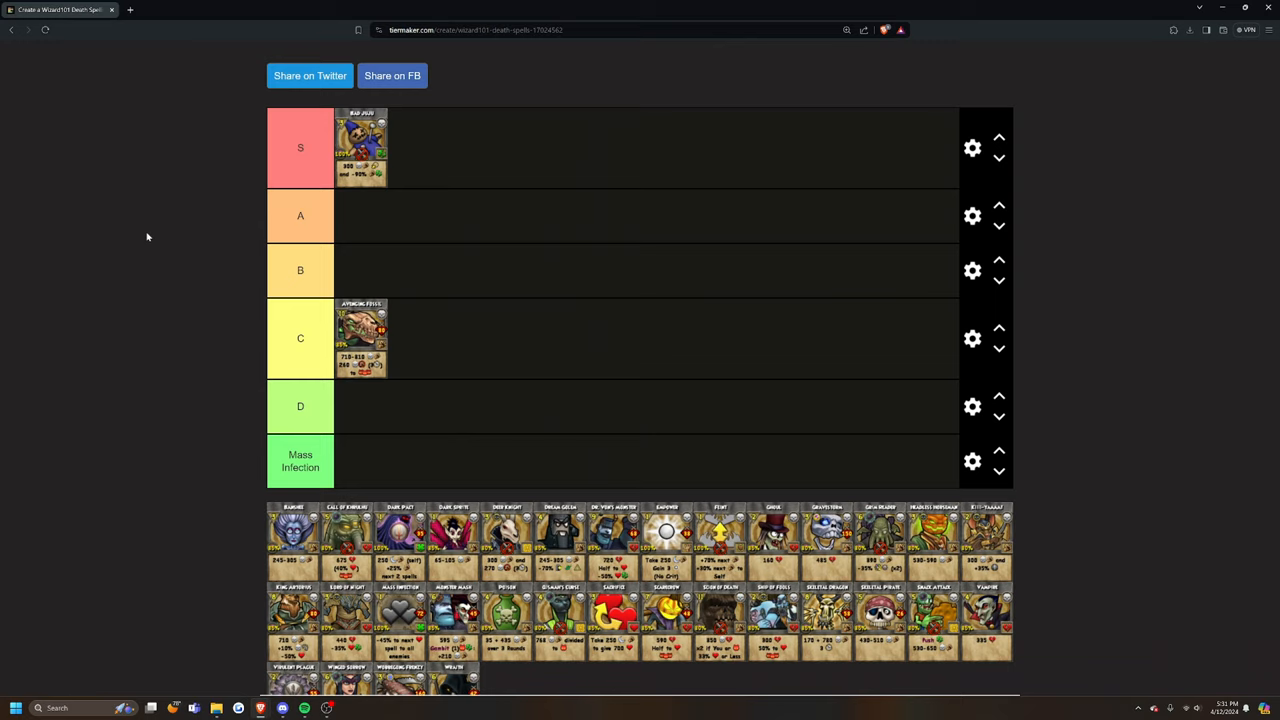
mouse_move(184, 452)
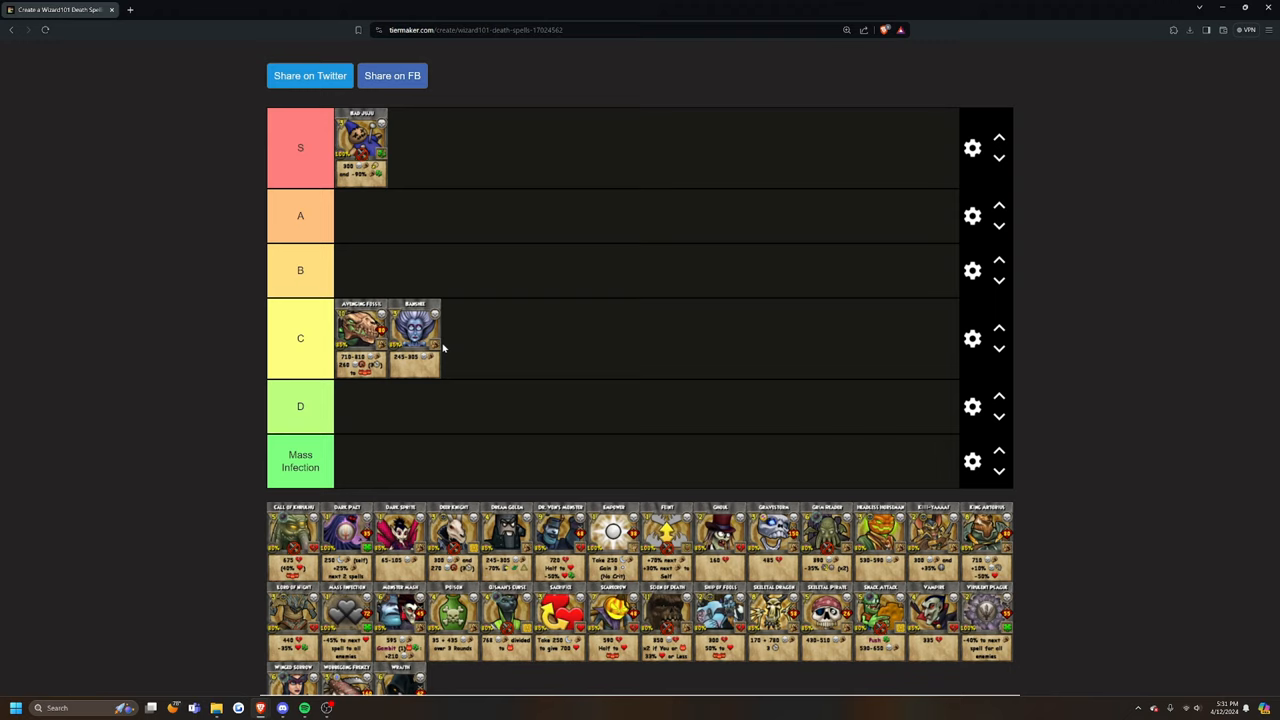
mouse_move(524, 352)
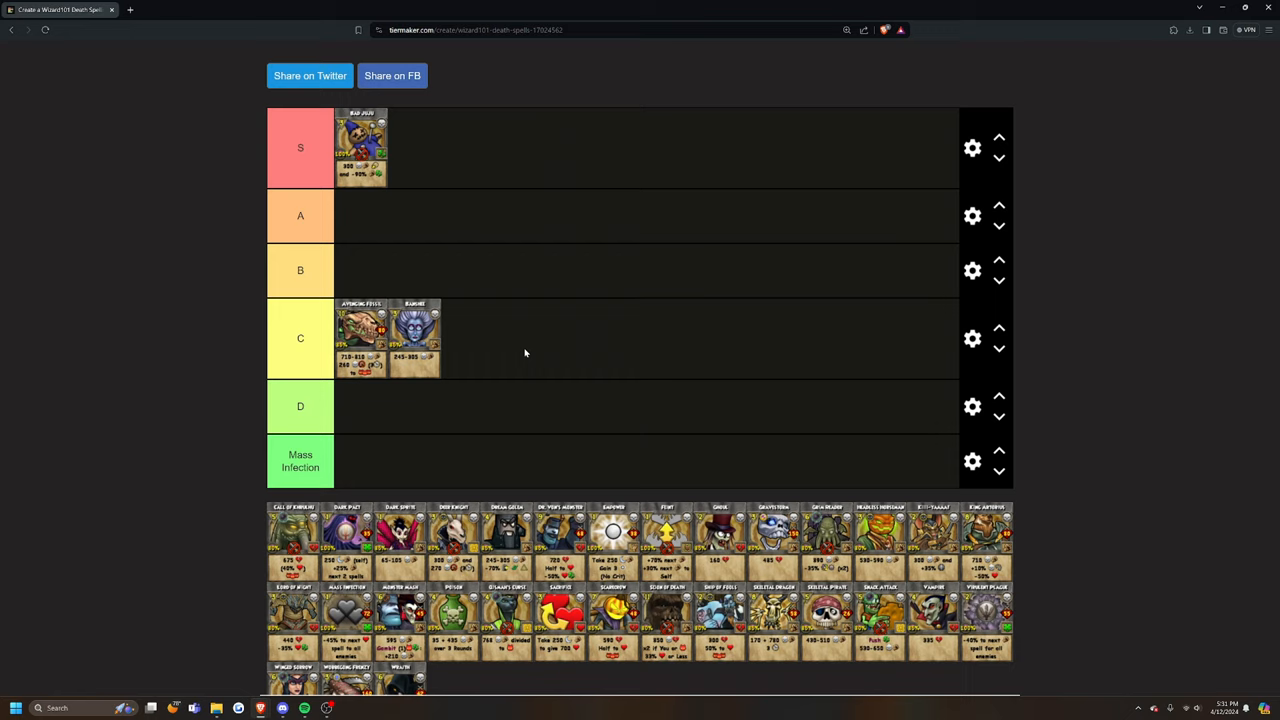
mouse_move(268, 546)
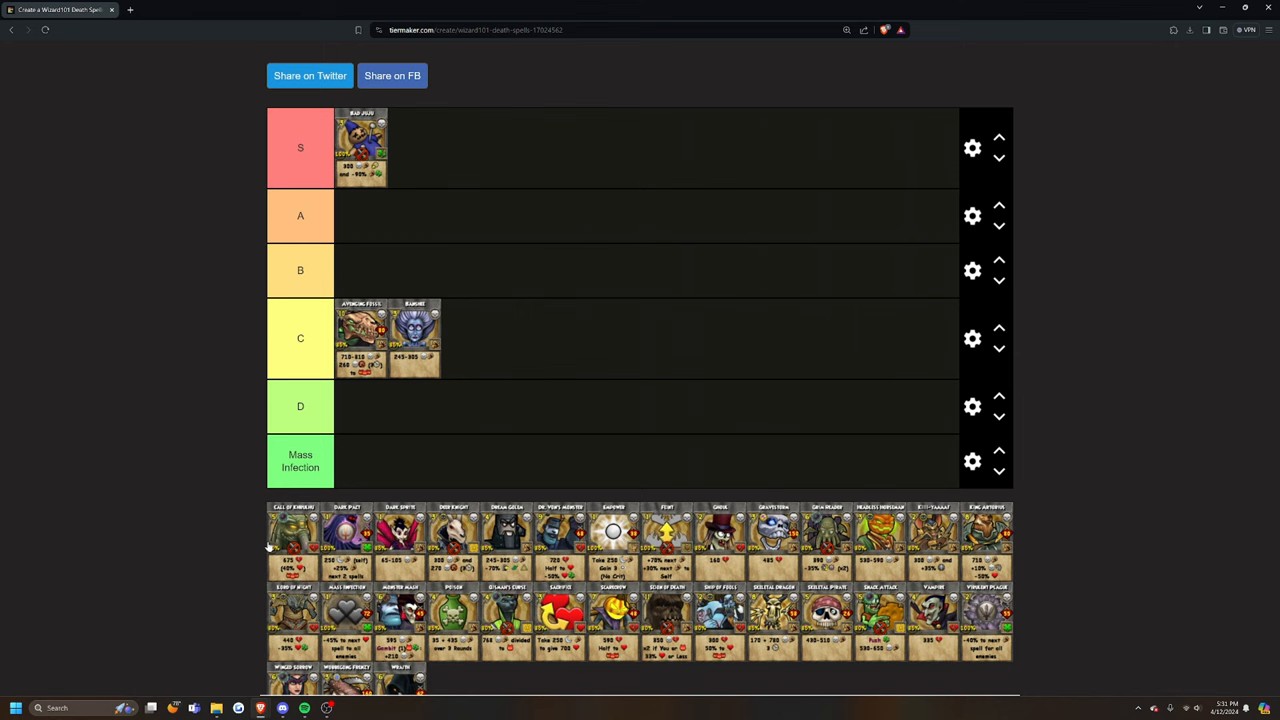
Drag a second Death spell card into the S tier row.
left_click_drag(292, 540, 414, 148)
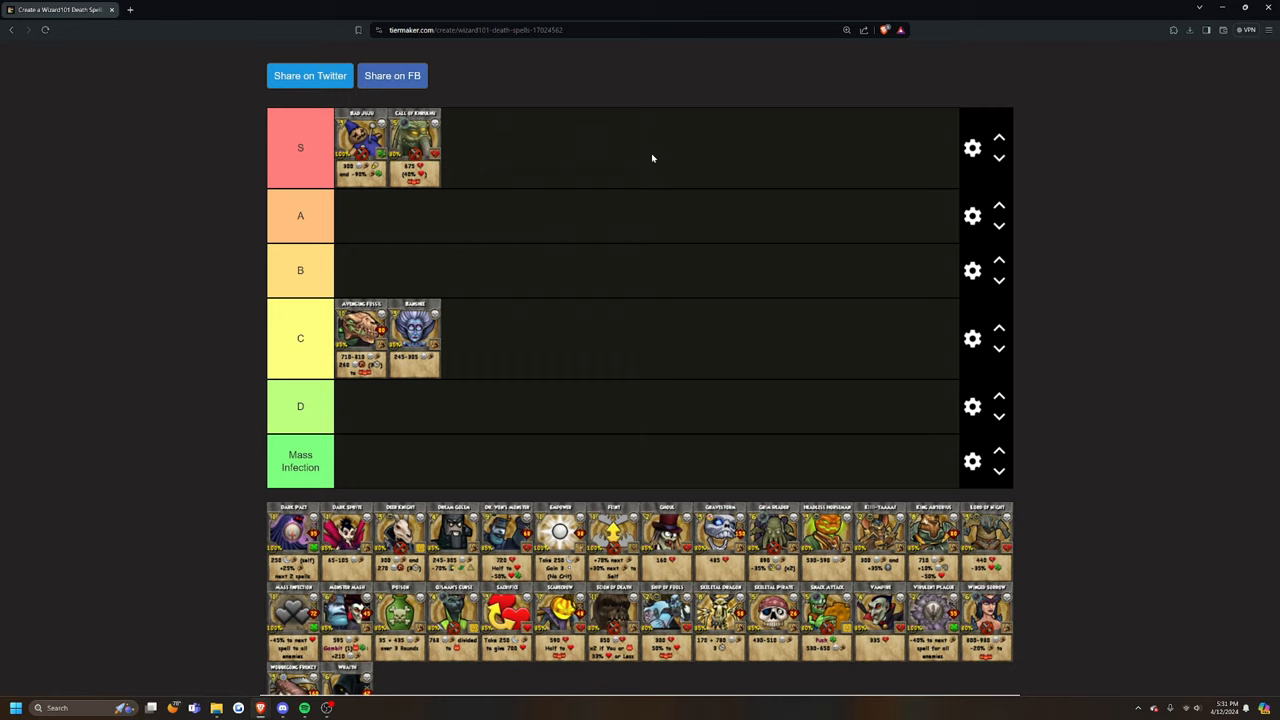
mouse_move(460, 168)
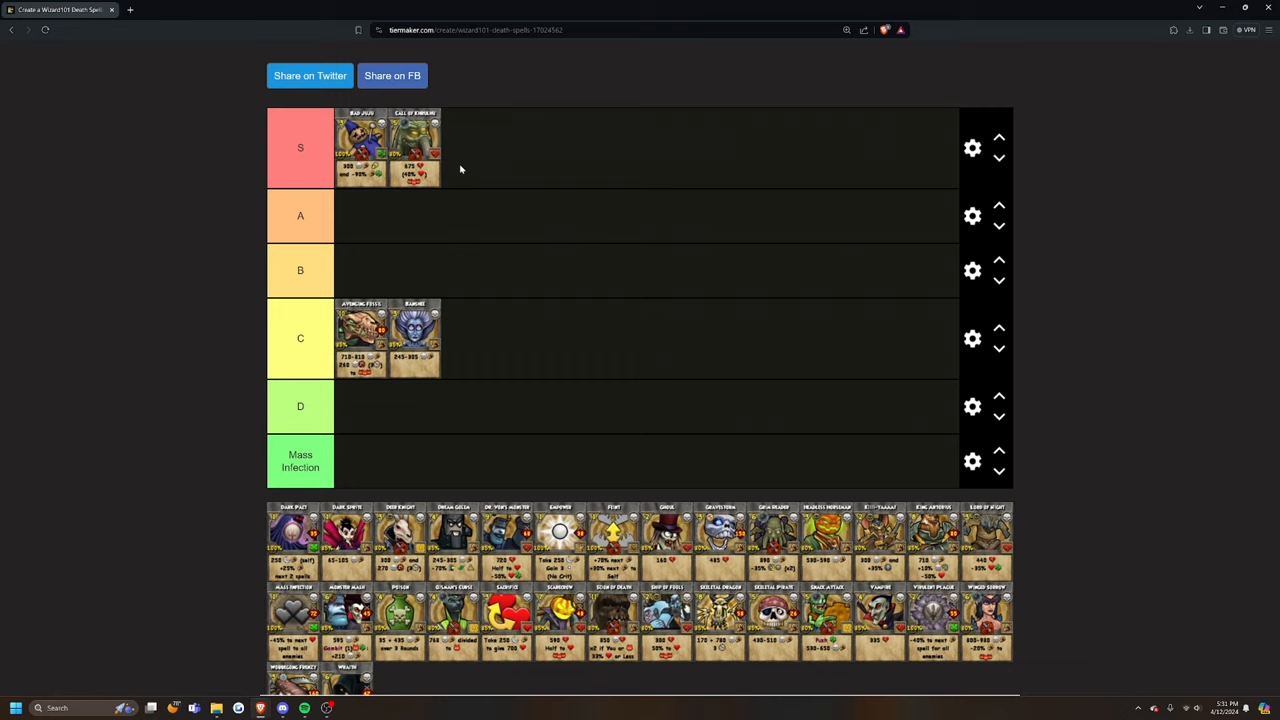
mouse_move(416, 190)
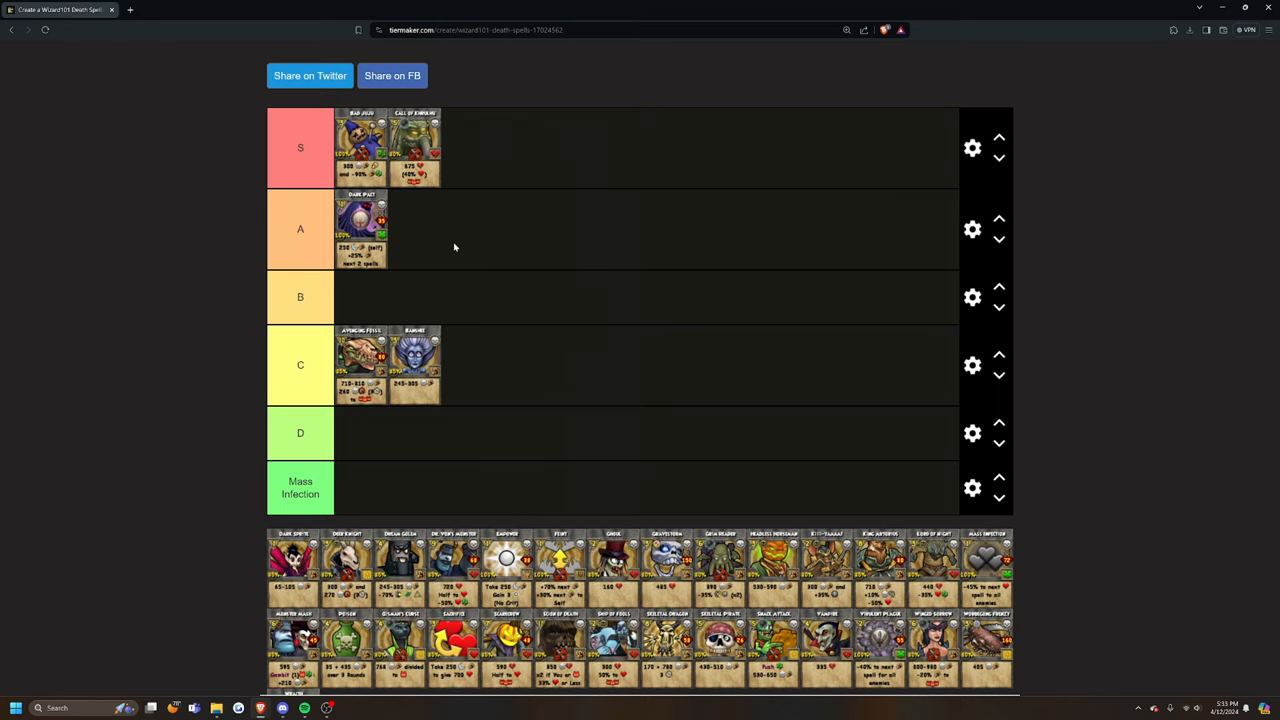
Drag a Death spell card into the D tier, then scroll down the card pool.
left_click_drag(292, 564, 360, 444)
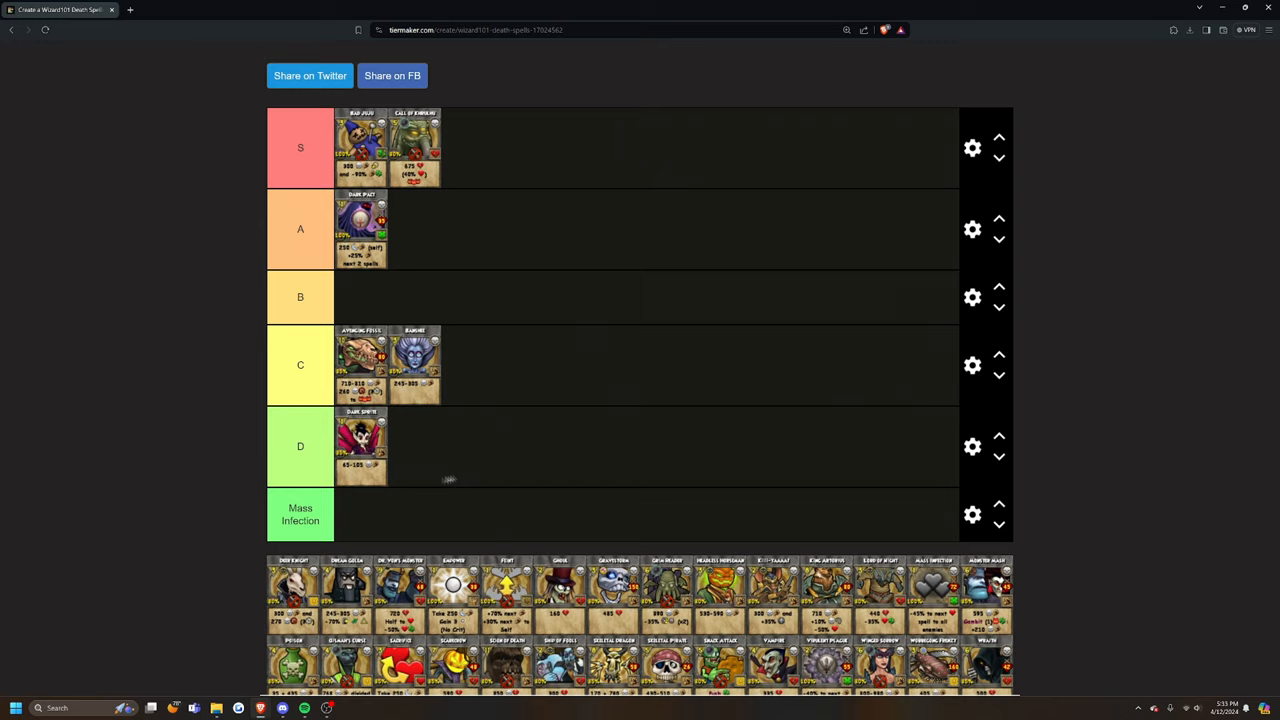
mouse_move(284, 578)
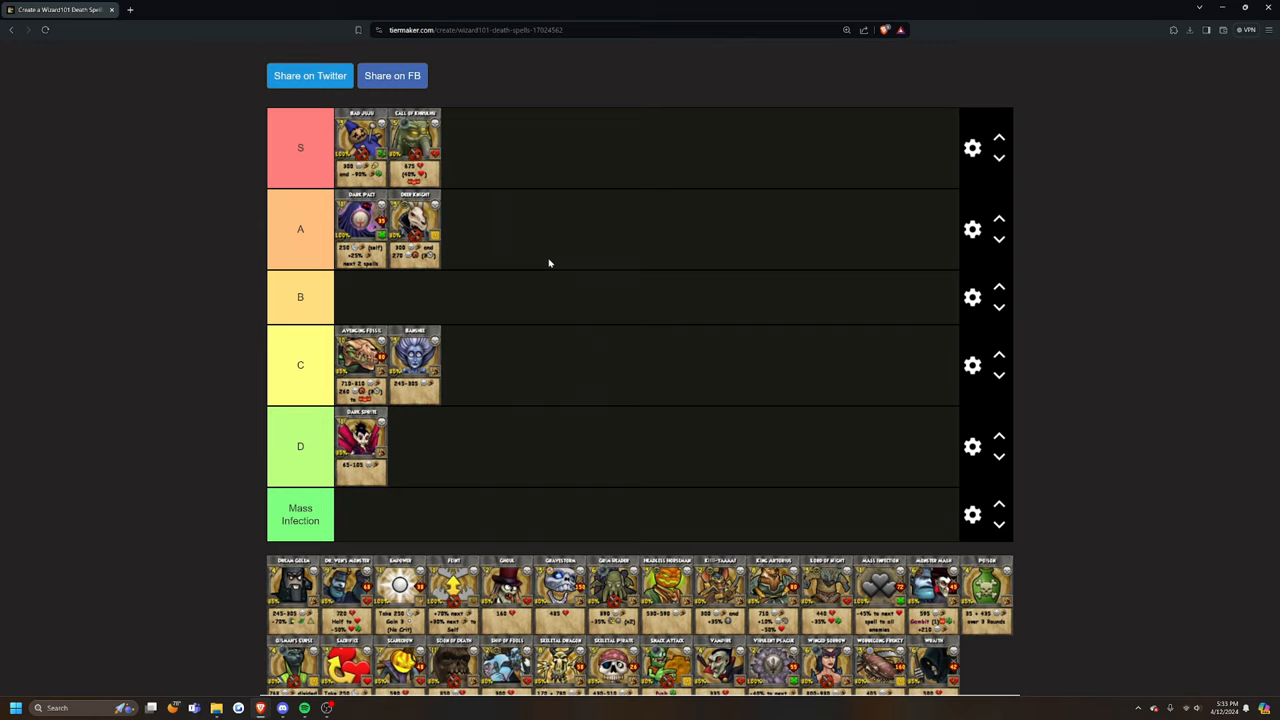
mouse_move(408, 272)
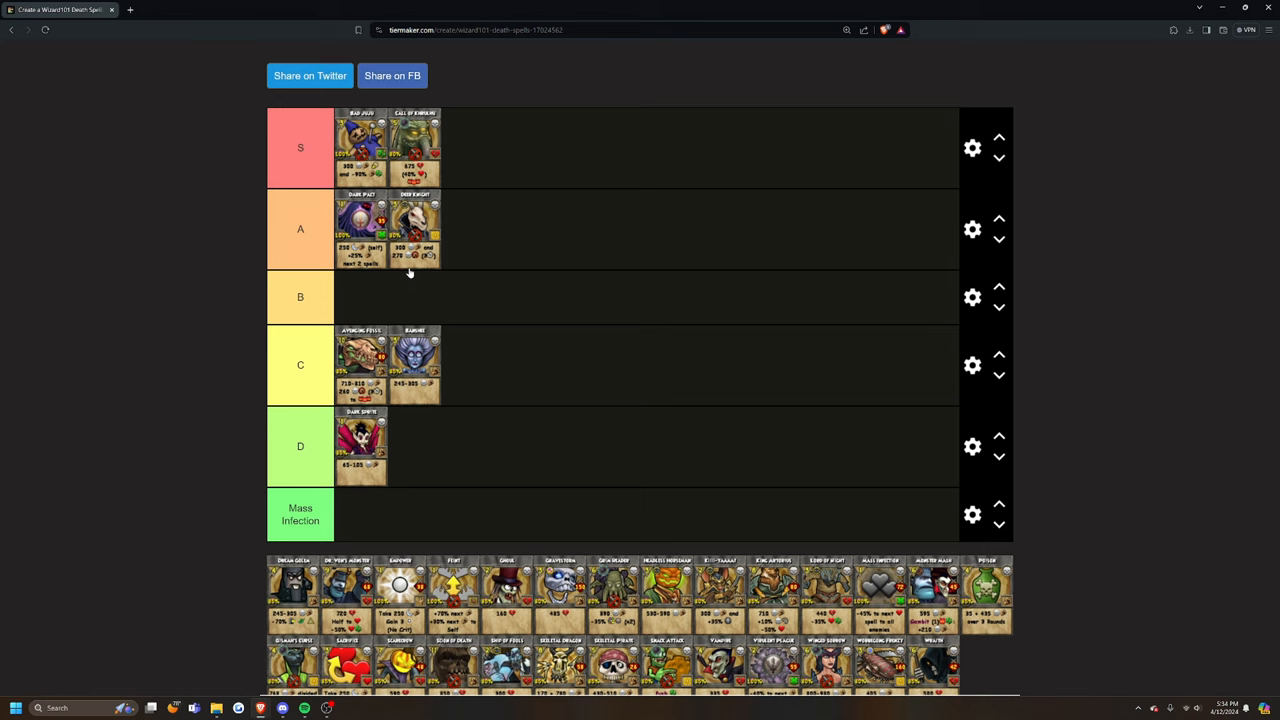
scroll("down", 3)
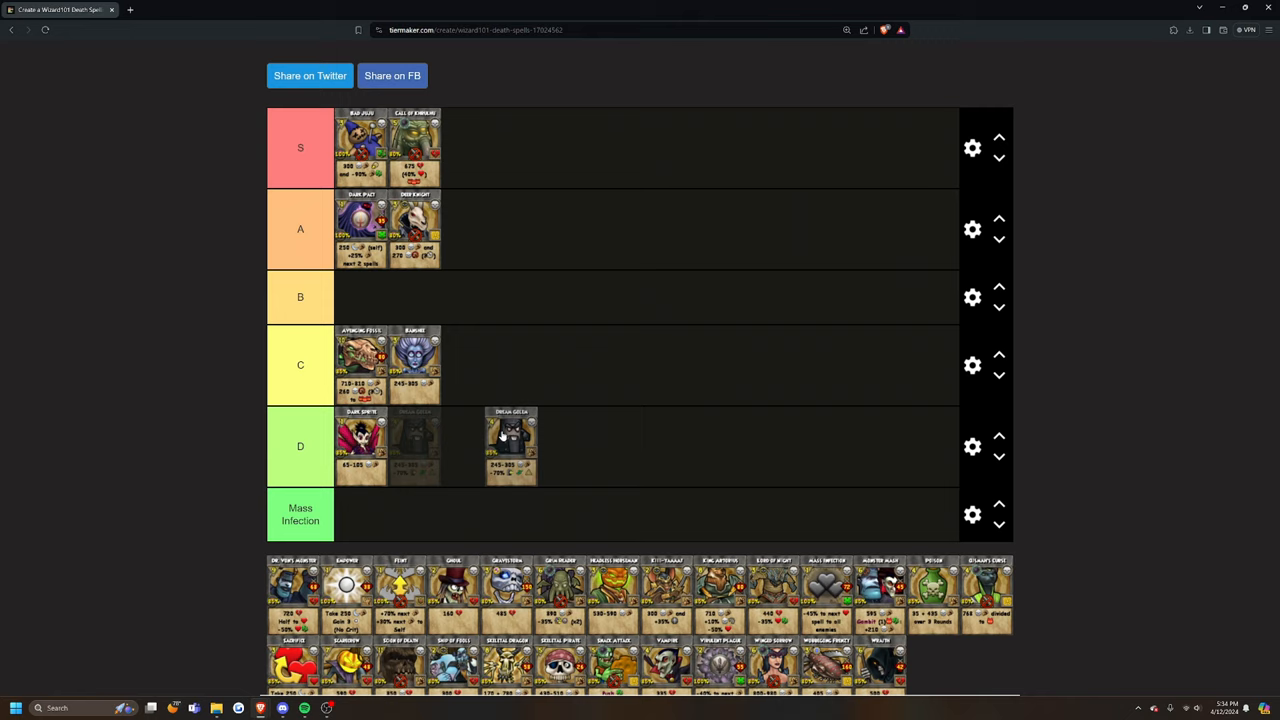
Drag another Death spell card into the D row beside the first.
left_click_drag(510, 444, 412, 444)
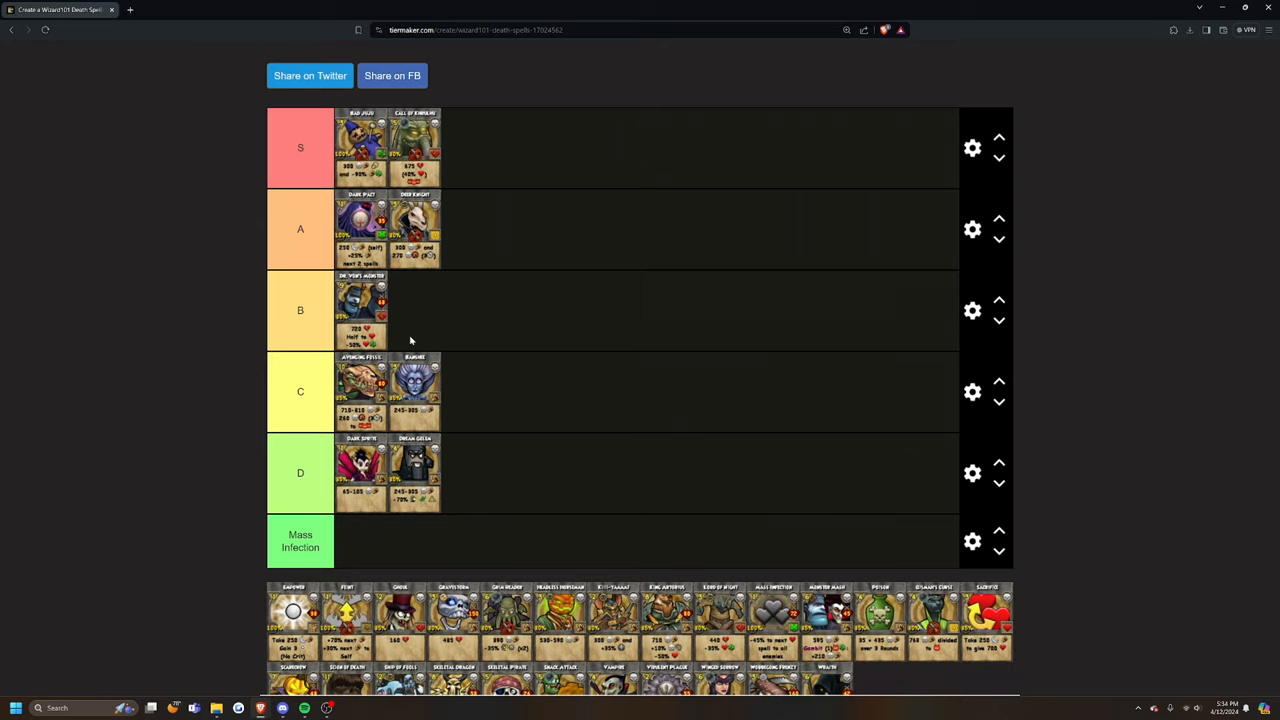
mouse_move(360, 304)
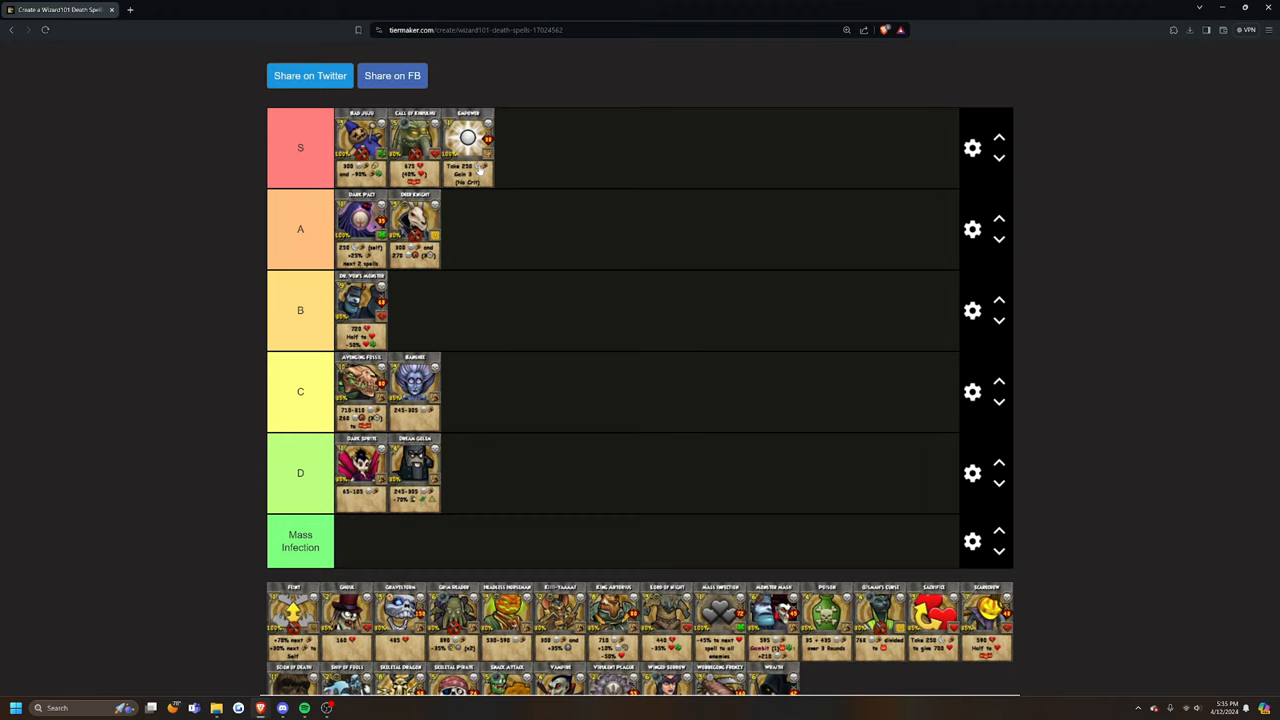
mouse_move(740, 152)
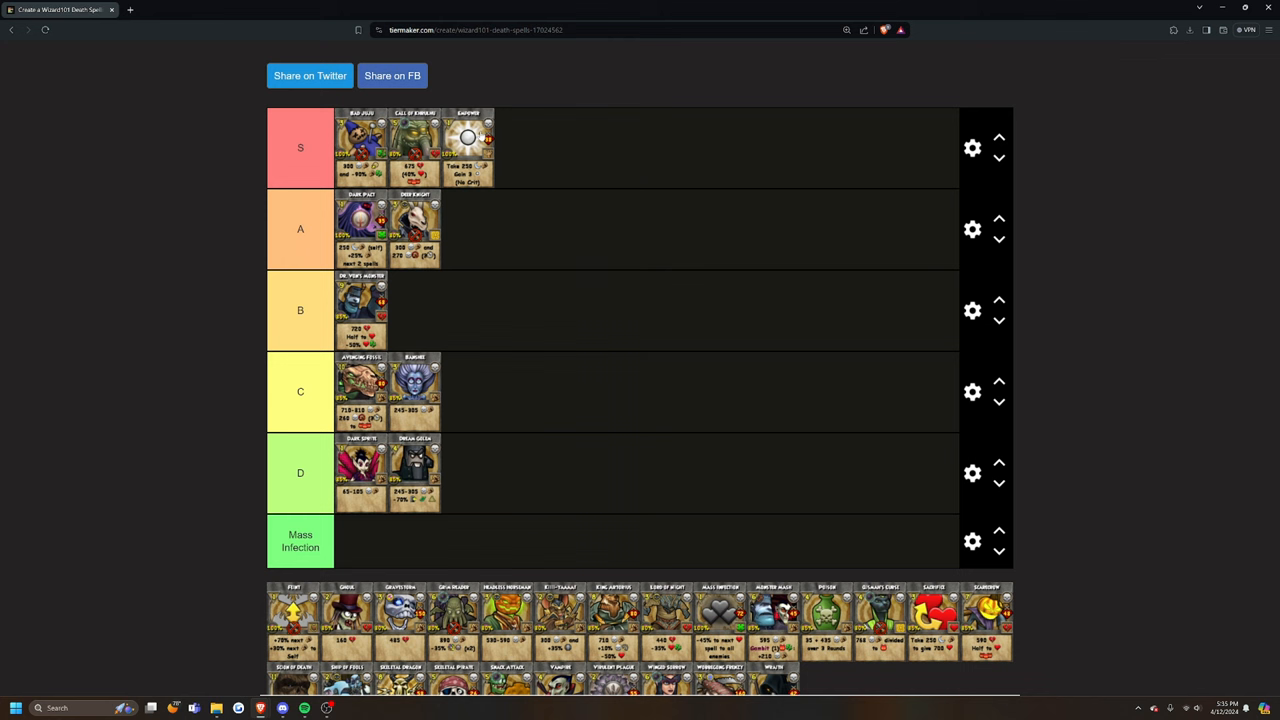
mouse_move(568, 170)
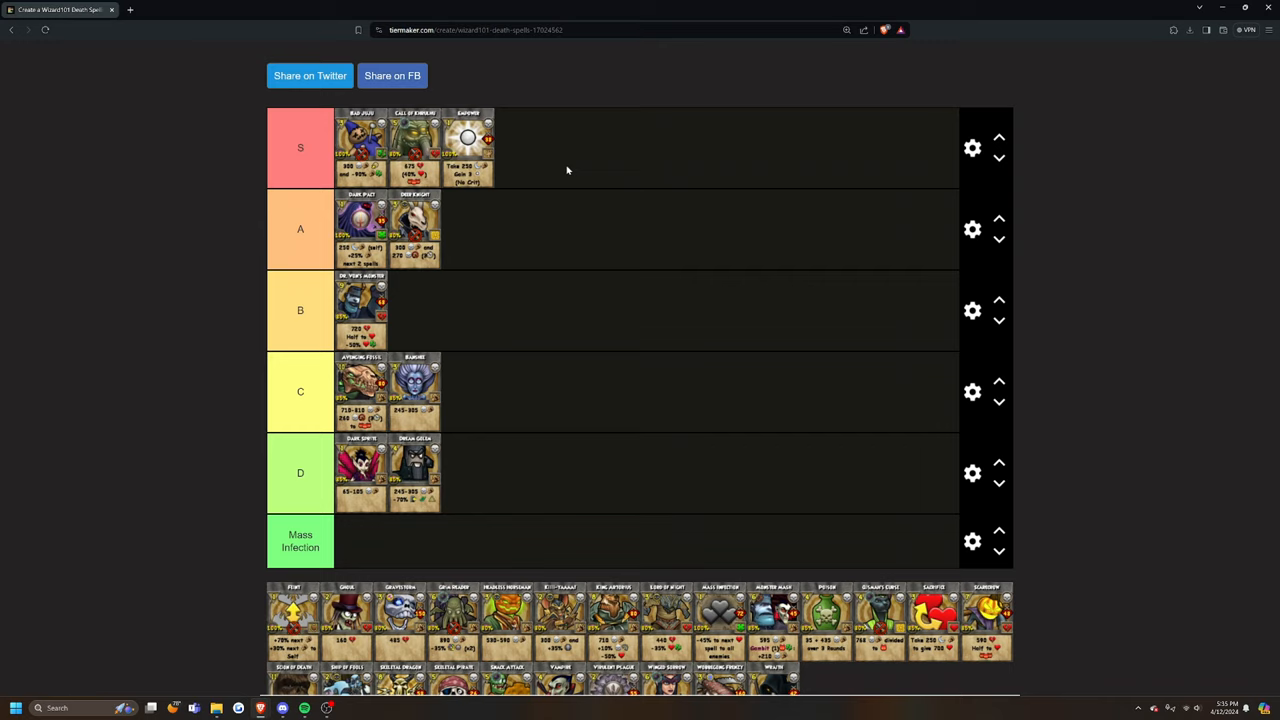
mouse_move(592, 144)
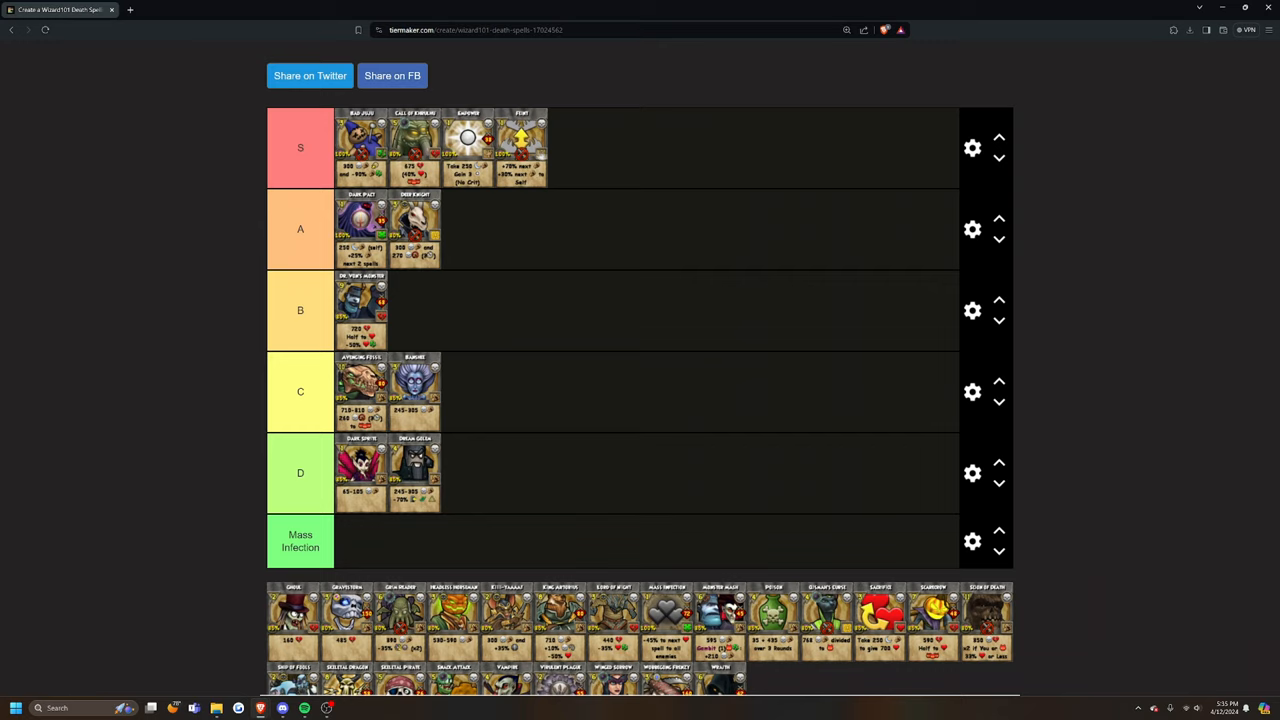
mouse_move(560, 124)
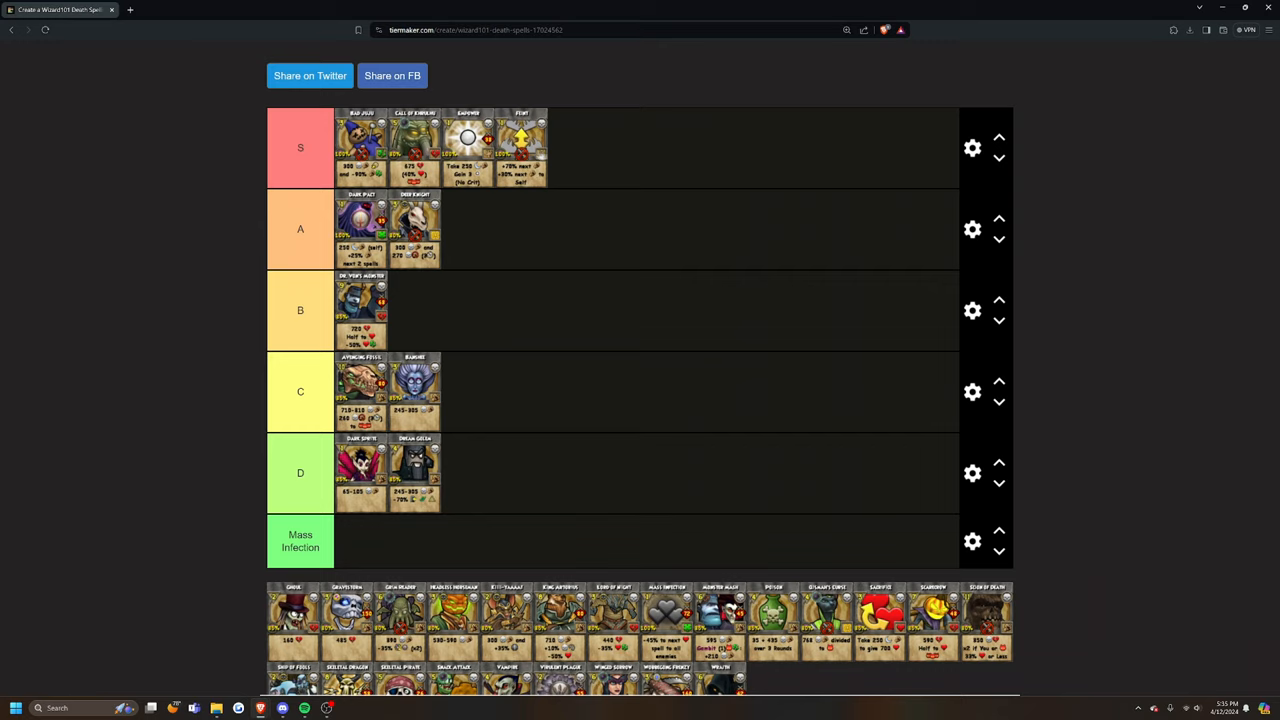